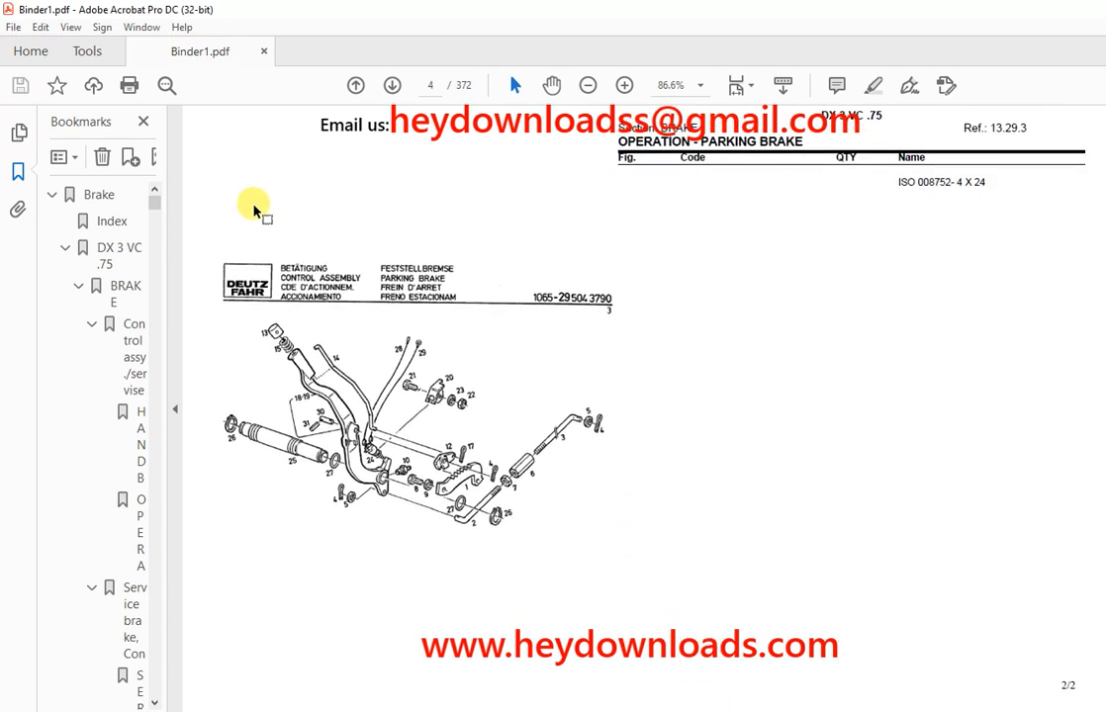
- Page forward through the brake diagrams to the hydraulic service brake parts list
{"action": "left_click", "coordinate": [389, 83]}
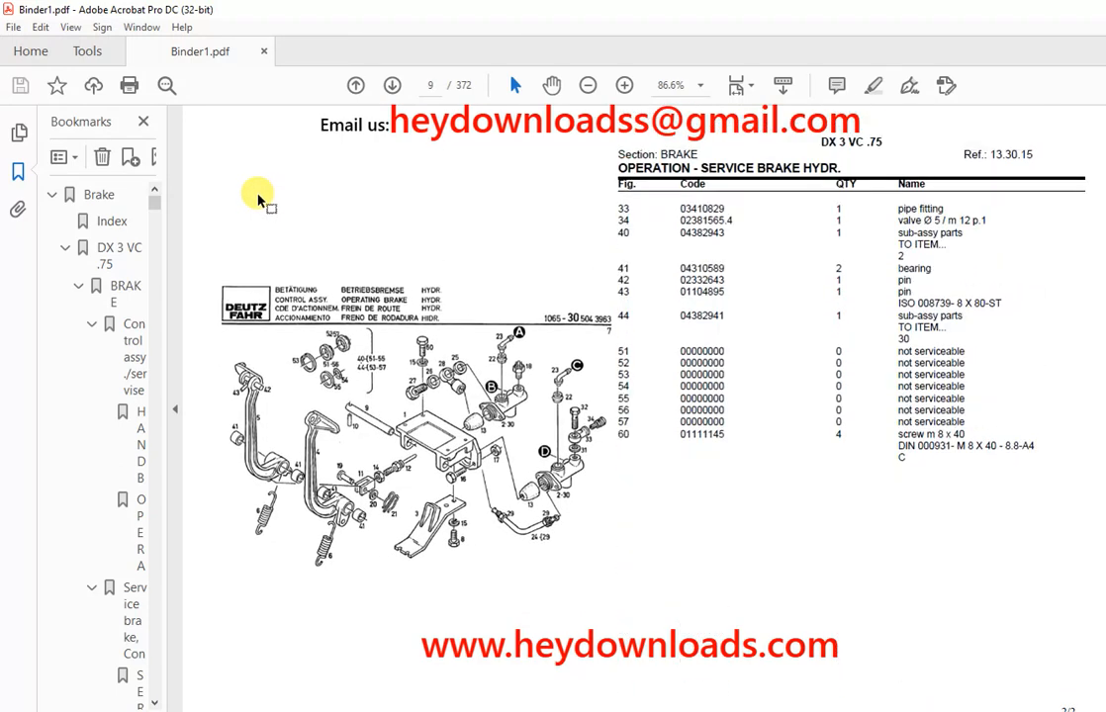
{"action": "left_click", "coordinate": [379, 84]}
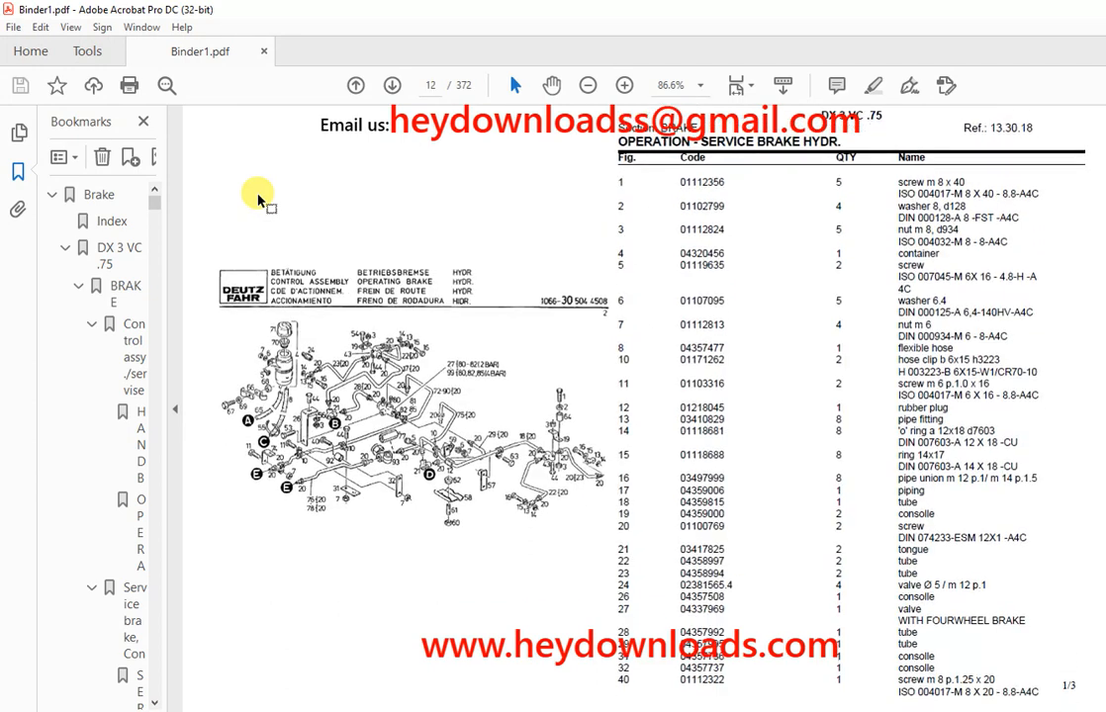
{"action": "left_click", "coordinate": [390, 83]}
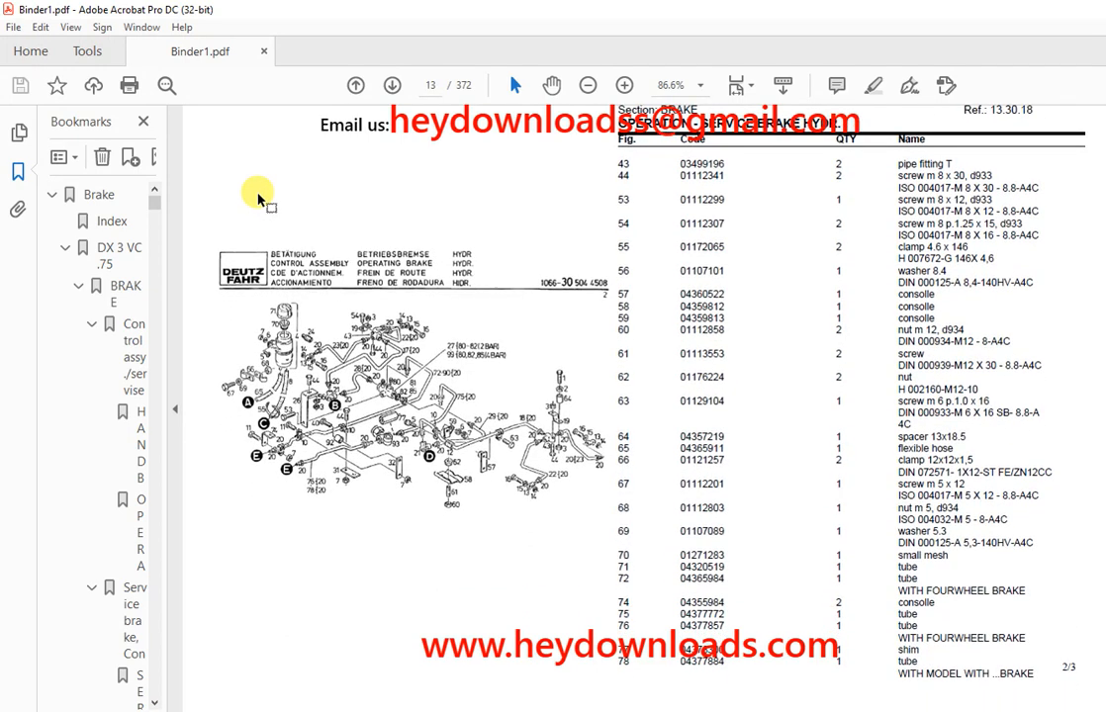
{"action": "left_click", "coordinate": [391, 84]}
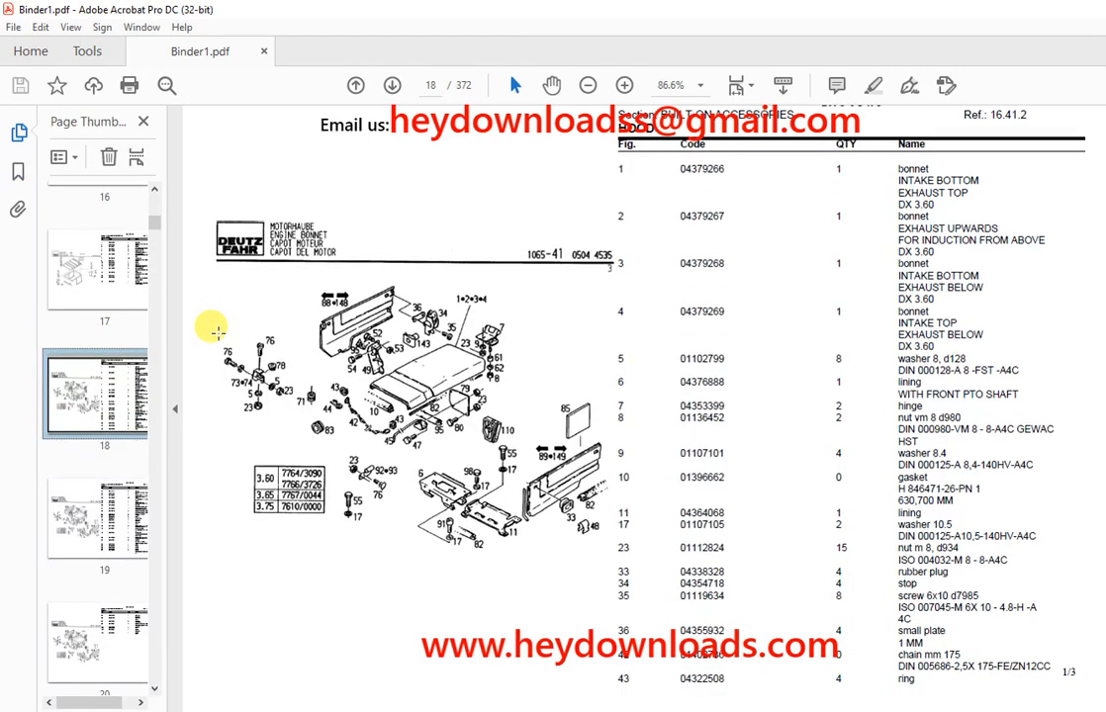
- Advance through the front axle pages toward the bearing block diagram on page 195
{"action": "left_click", "coordinate": [391, 83]}
{"action": "type", "text": "9"}
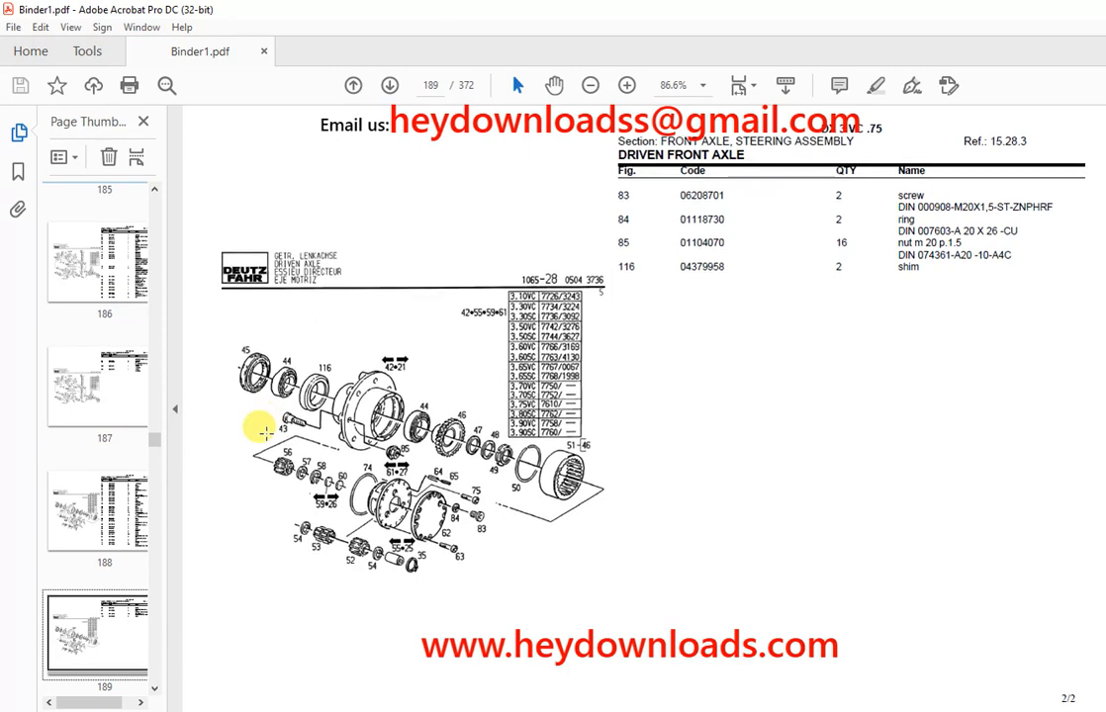
{"action": "left_click", "coordinate": [388, 84]}
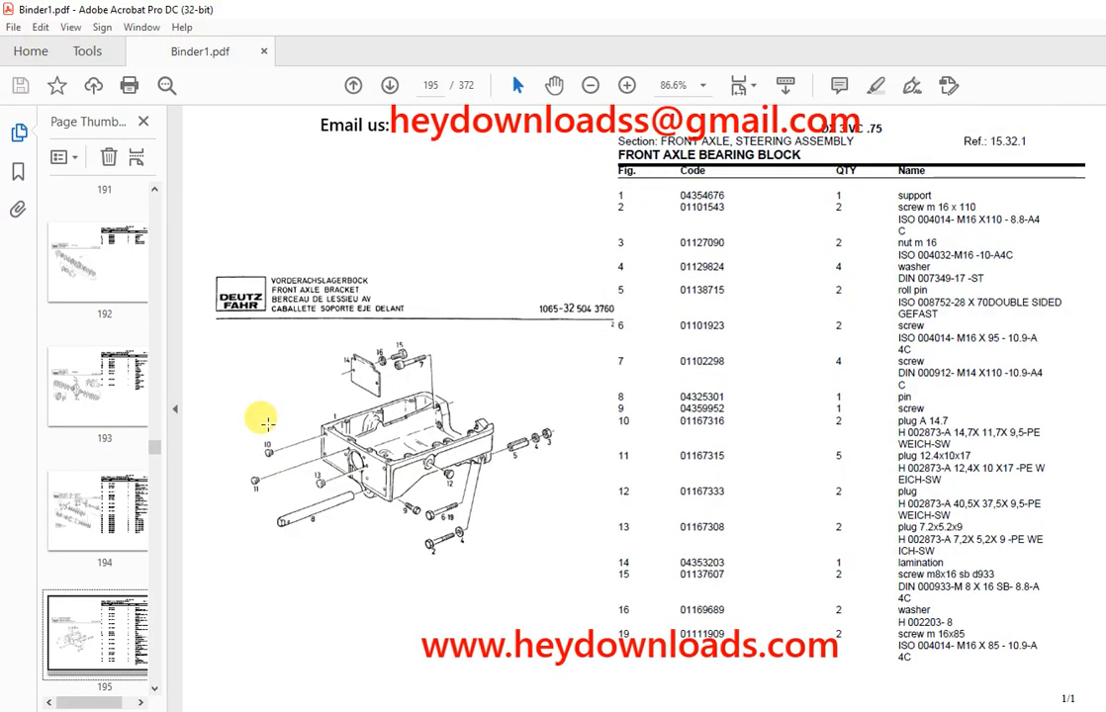
{"action": "scroll", "scroll_direction": "down", "scroll_amount": 3}
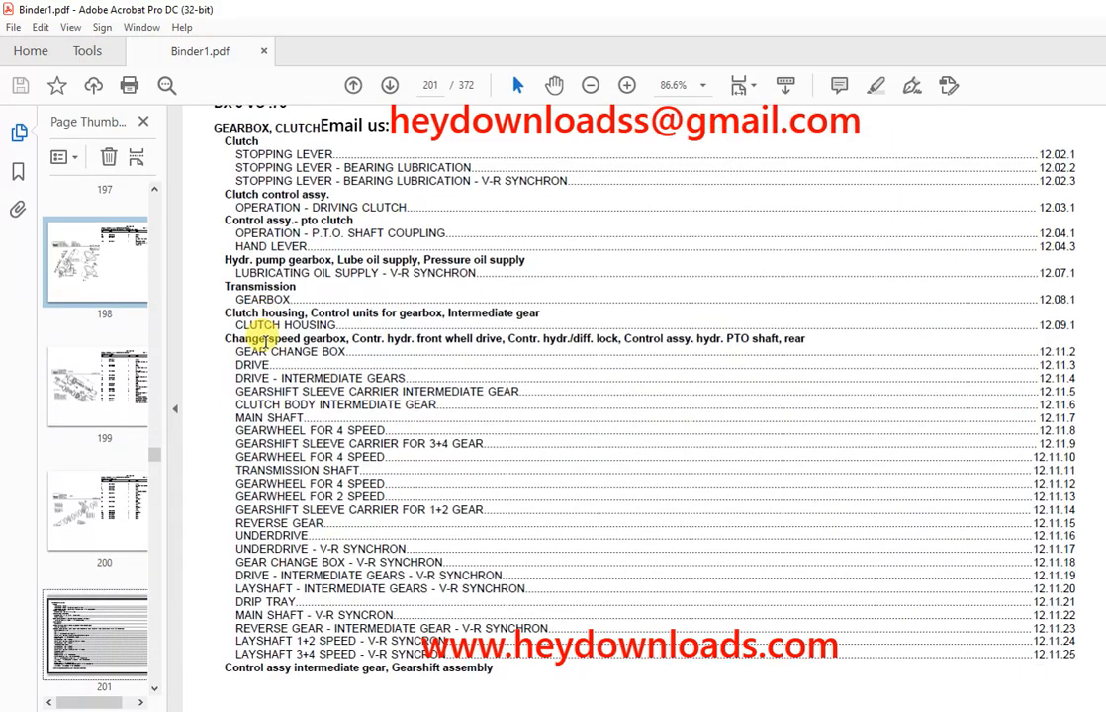
- Move ahead to the gearbox and clutch contents index on page 201
{"action": "left_click", "coordinate": [391, 85]}
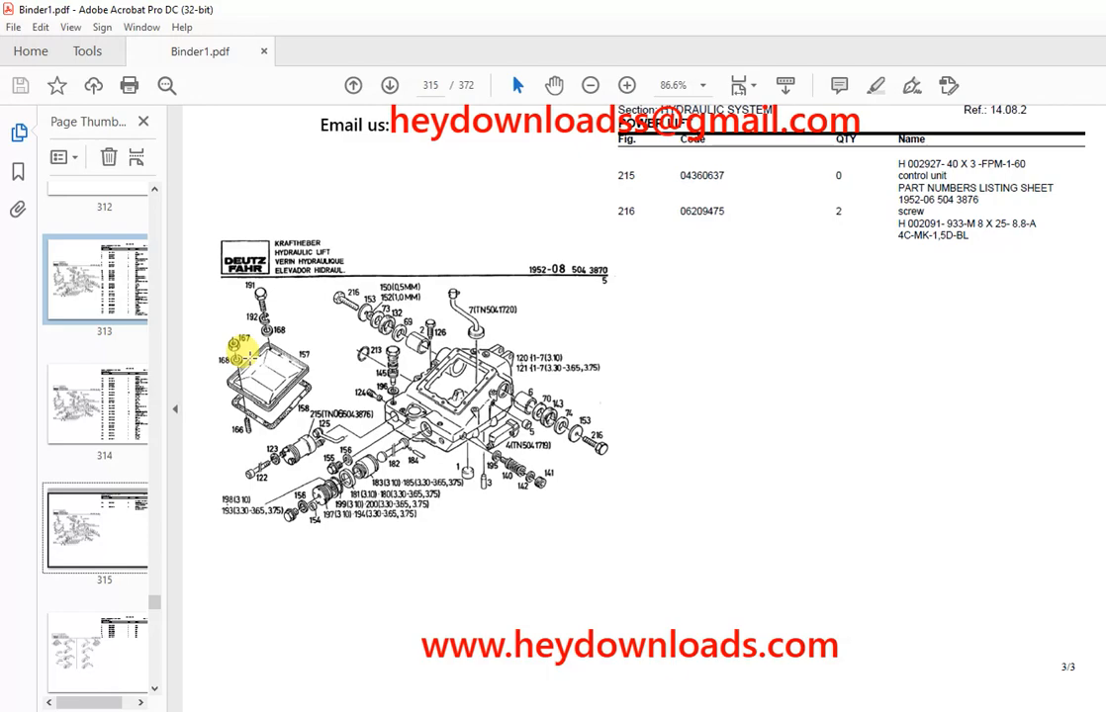
- Advance to the hydraulic lift exploded diagram and parts list on page 317
{"action": "left_click", "coordinate": [386, 84]}
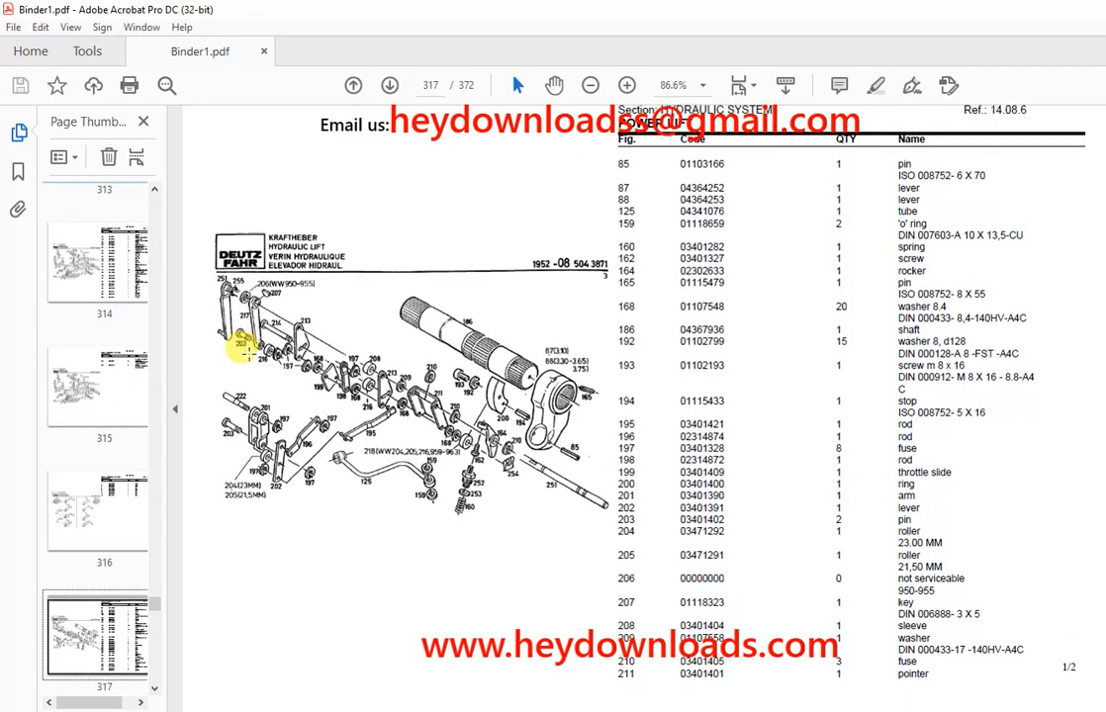